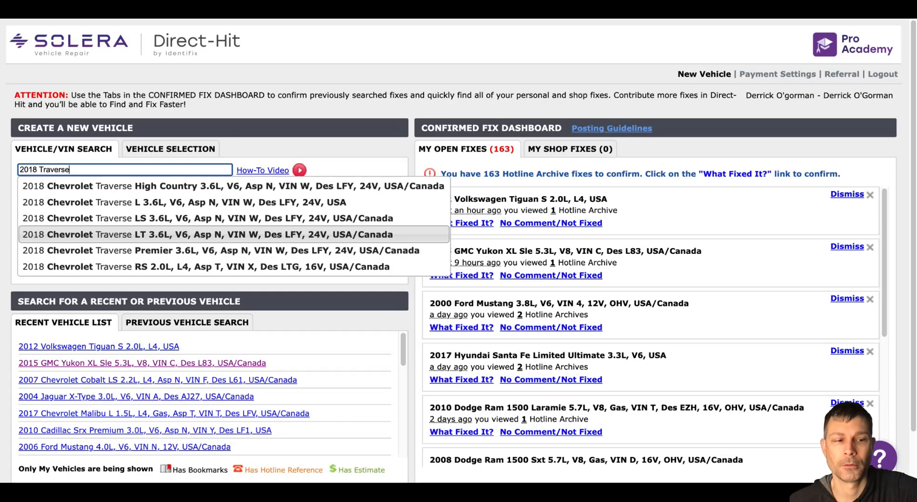
pyautogui.moveTo(200, 225)
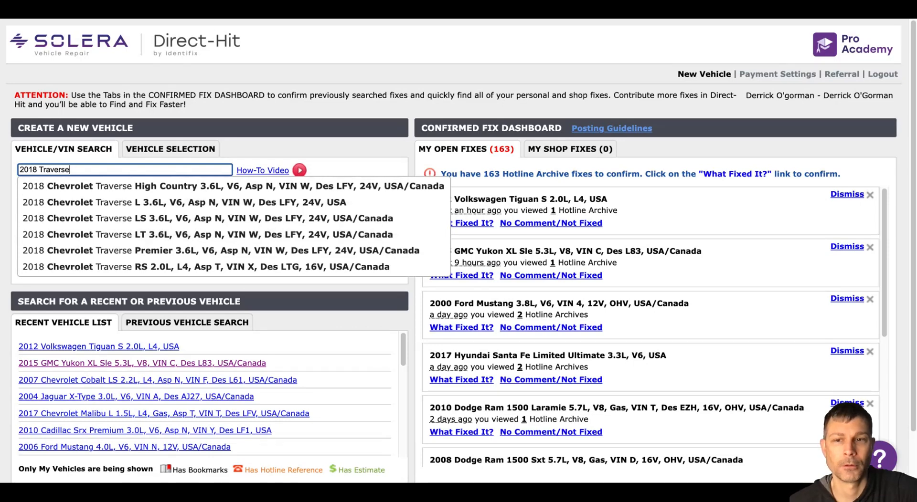
pyautogui.moveTo(197, 218)
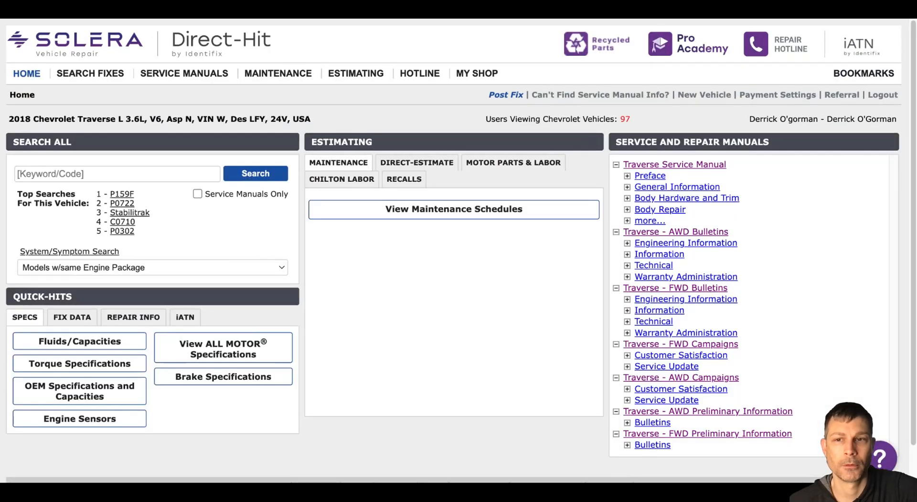
# Search the 2018 Traverse 3.6L repair information for 'starte' and select Starter
pyautogui.click(118, 174)
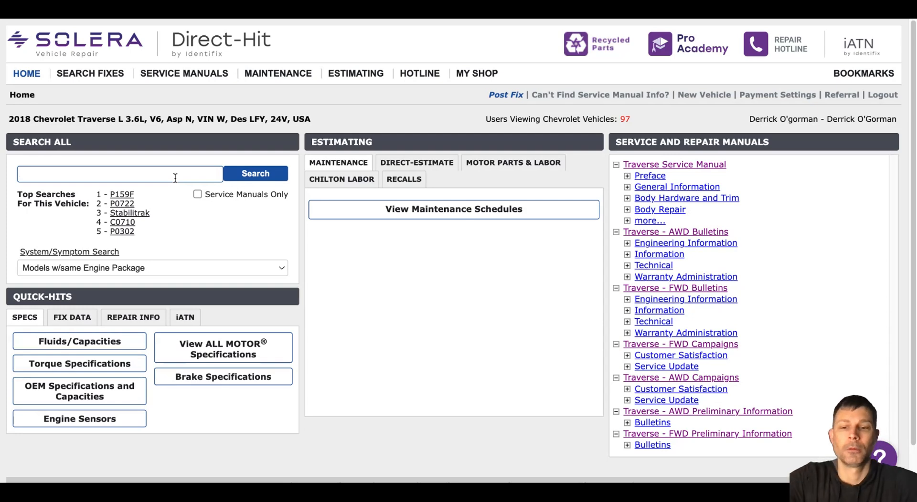
pyautogui.write('starte')
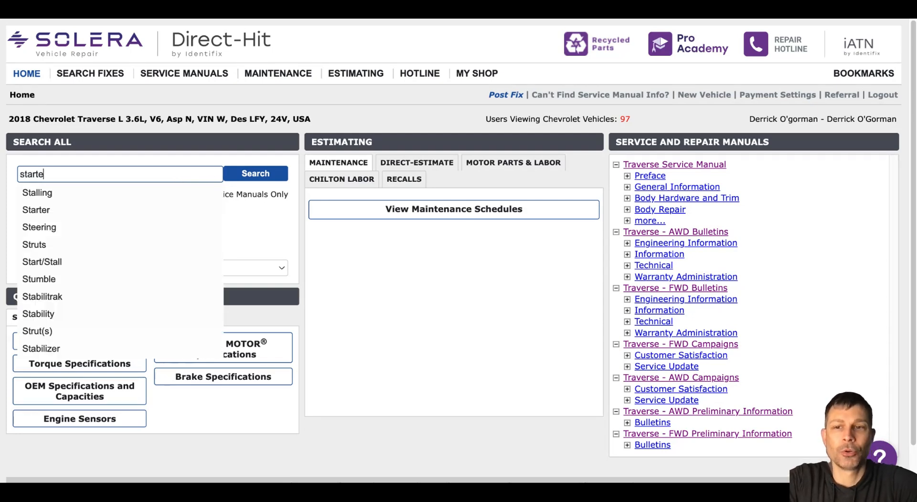
pyautogui.click(255, 174)
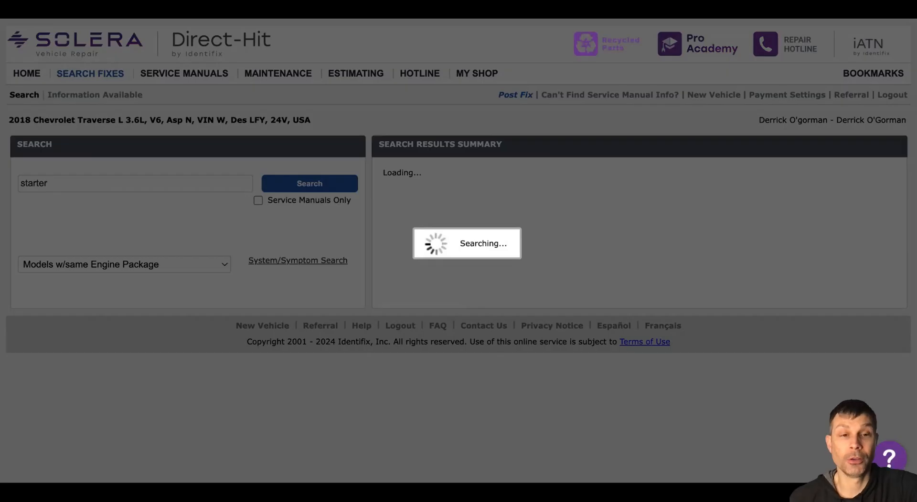
pyautogui.click(308, 184)
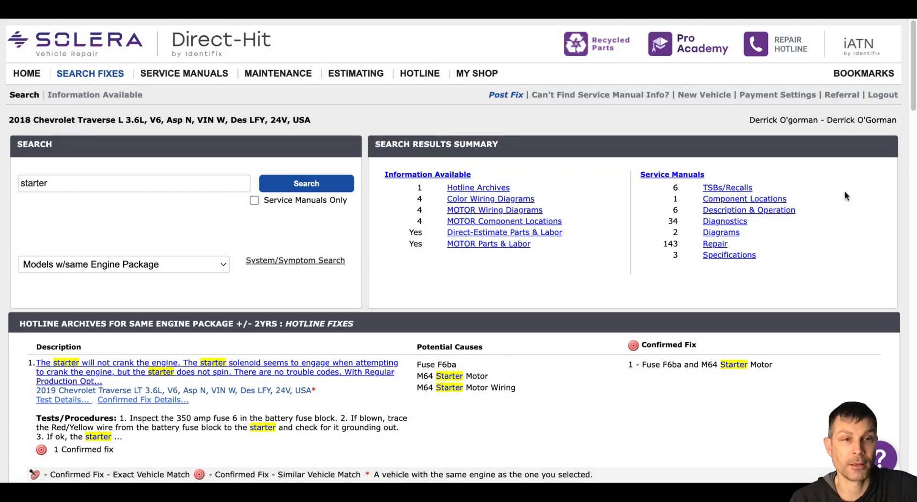
pyautogui.scroll(-3)
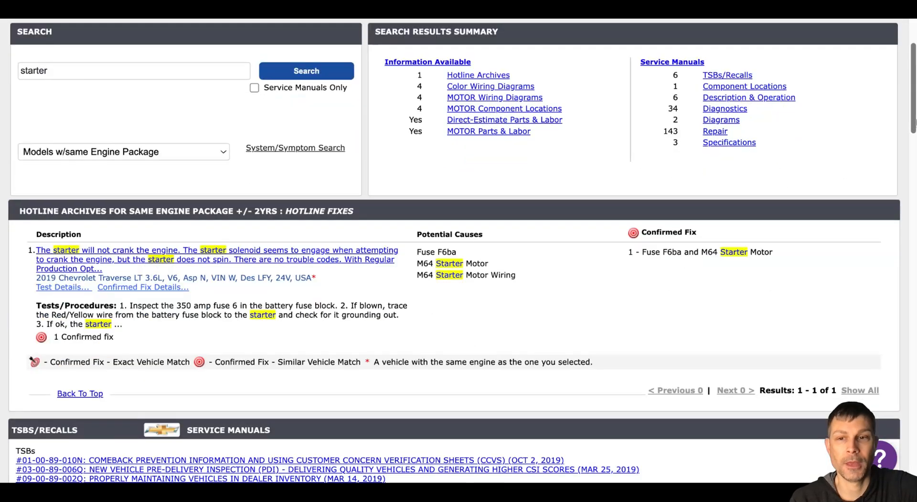
pyautogui.scroll(-3)
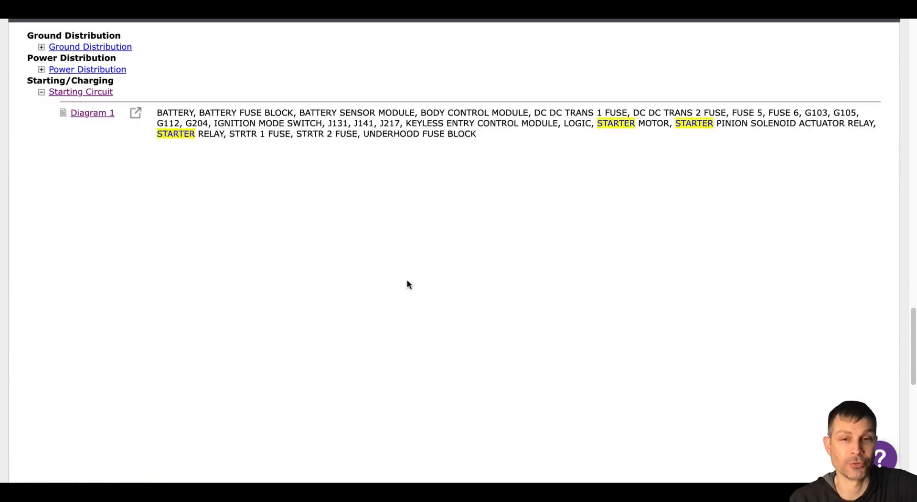
pyautogui.scroll(-3)
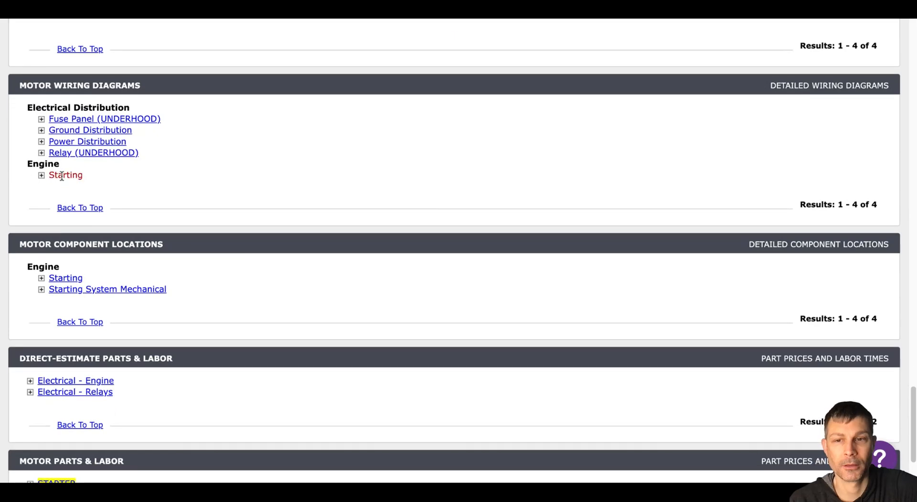
# Show the MOTOR Starting wiring diagram and zoom out to fit the starter motor circuit
pyautogui.click(40, 176)
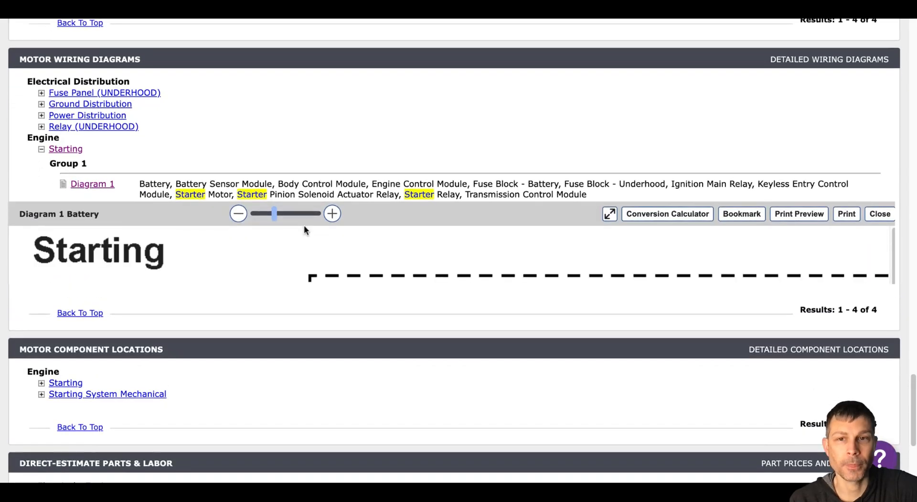
pyautogui.scroll(-3)
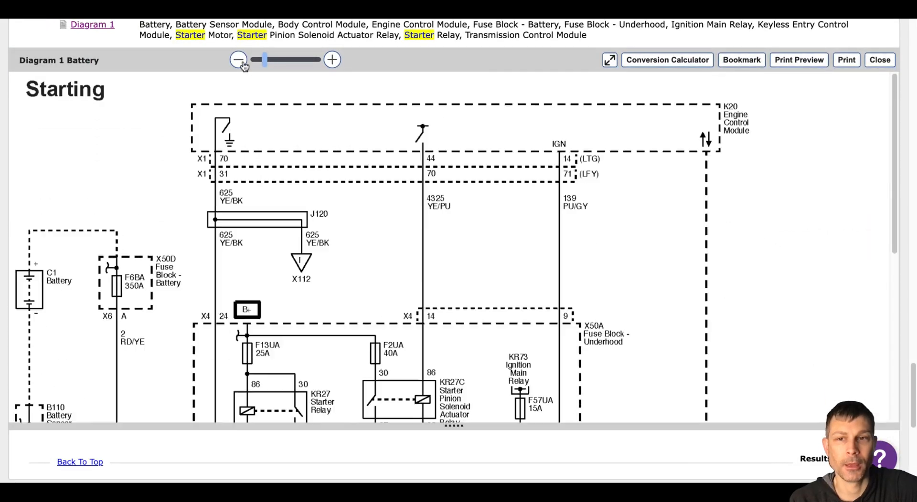
pyautogui.click(236, 60)
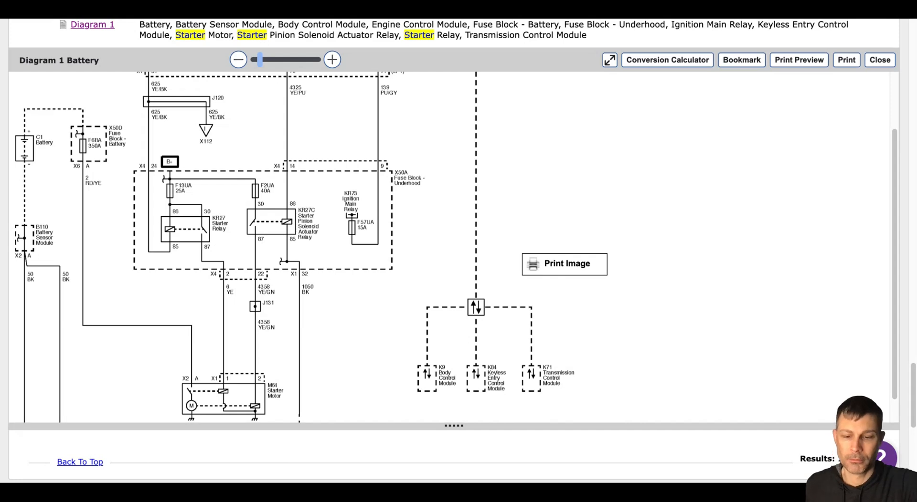
pyautogui.moveTo(426, 118)
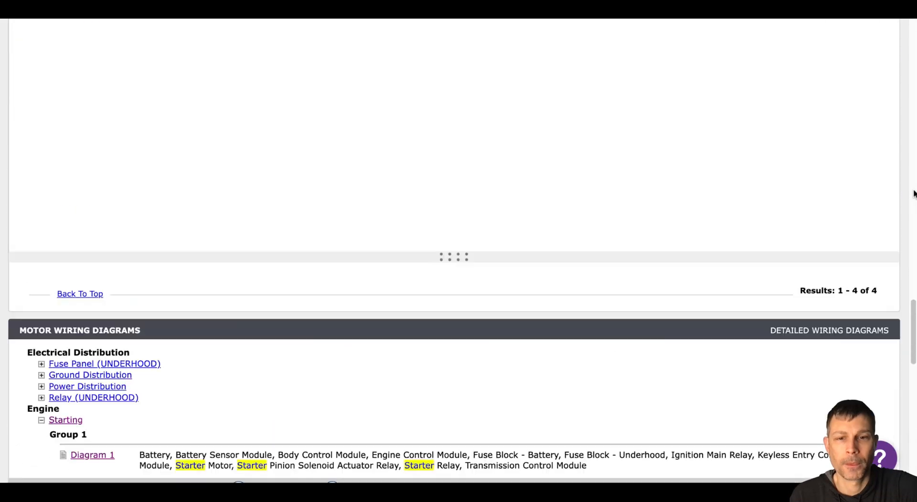
pyautogui.click(92, 455)
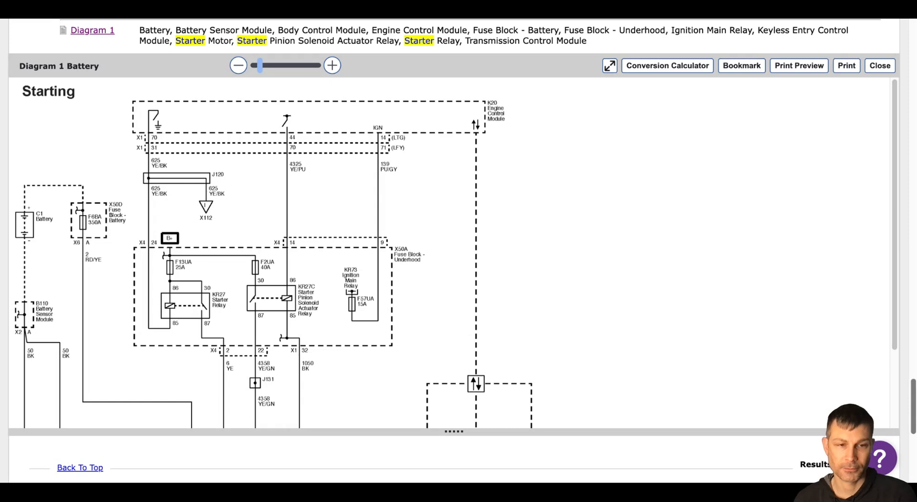
pyautogui.moveTo(889, 363)
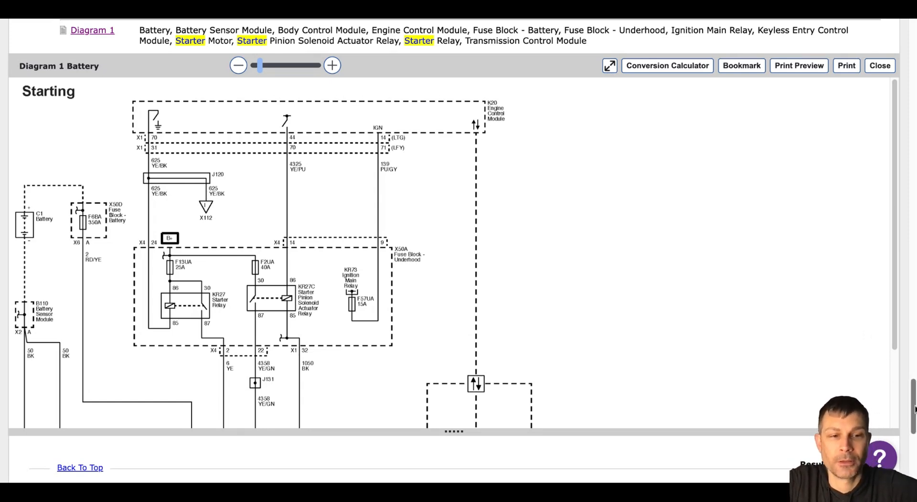
# Scroll the colour Starting Circuit diagram down to the starter motor and BCM wiring
pyautogui.scroll(-3)
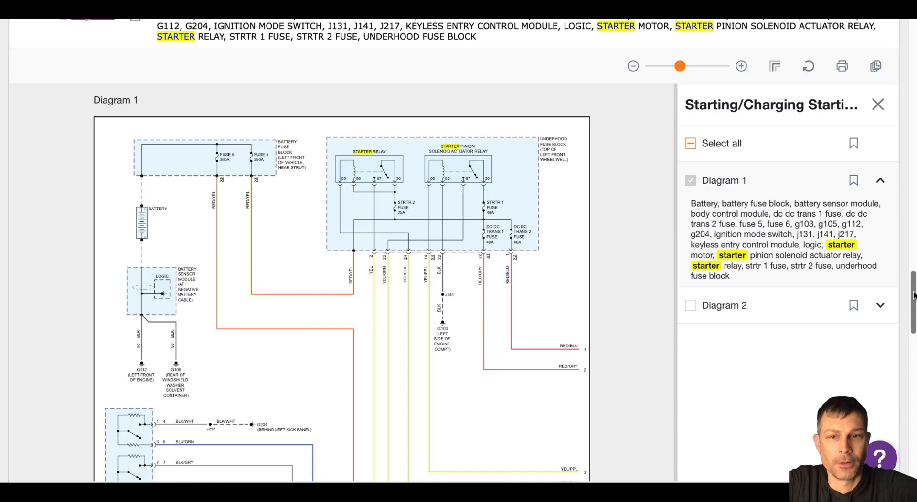
pyautogui.scroll(-3)
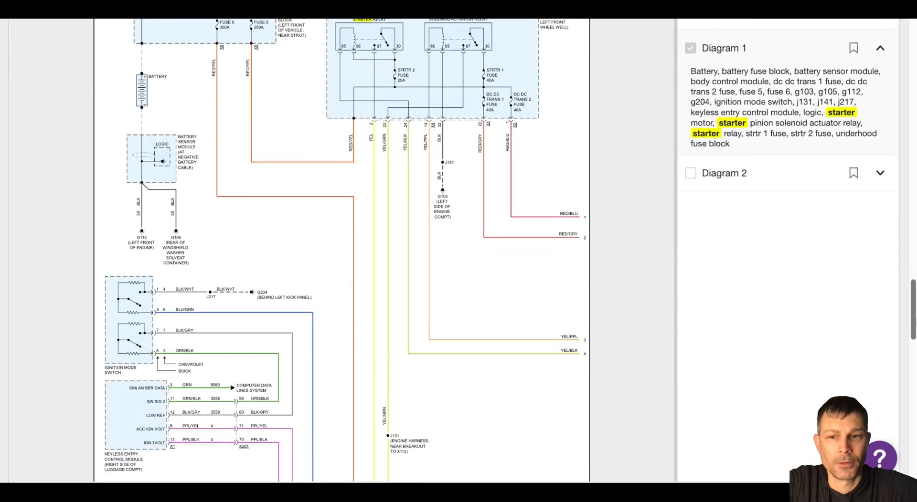
pyautogui.scroll(-3)
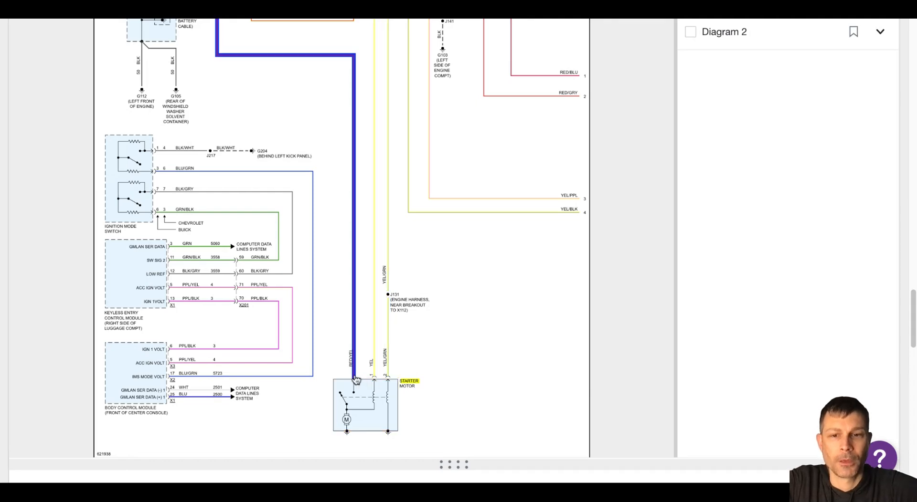
pyautogui.moveTo(354, 378)
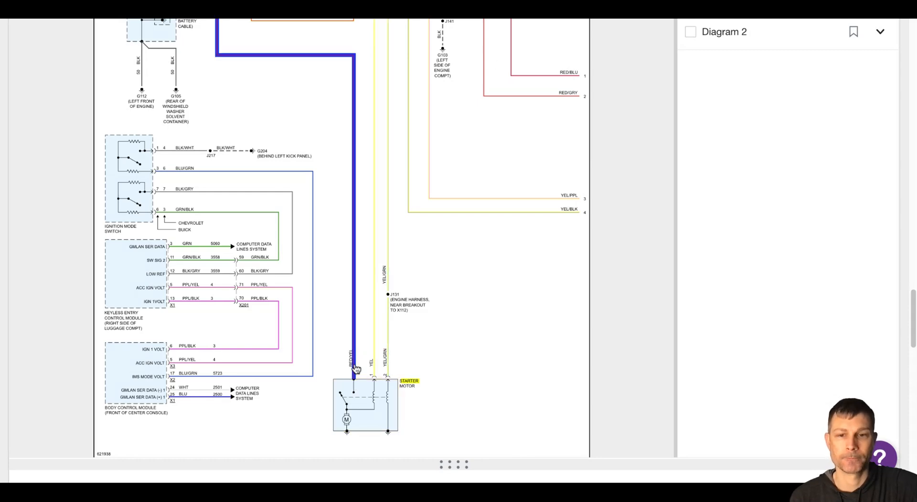
pyautogui.moveTo(357, 370)
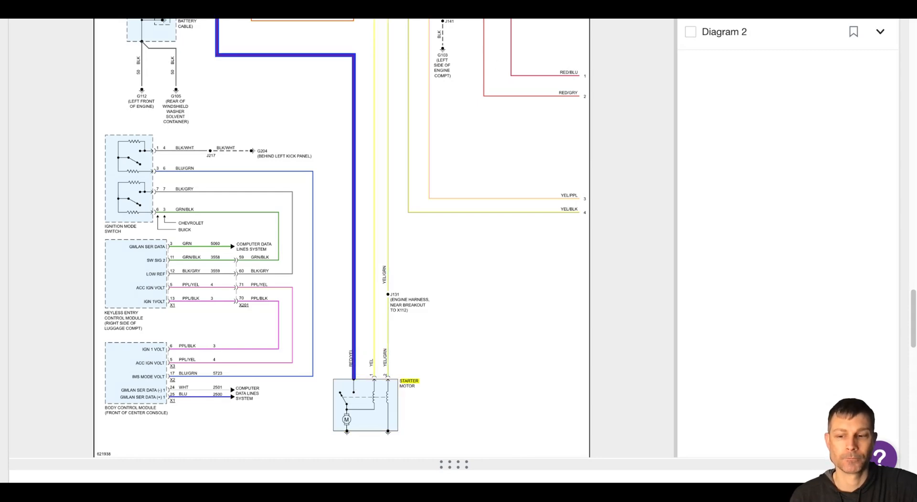